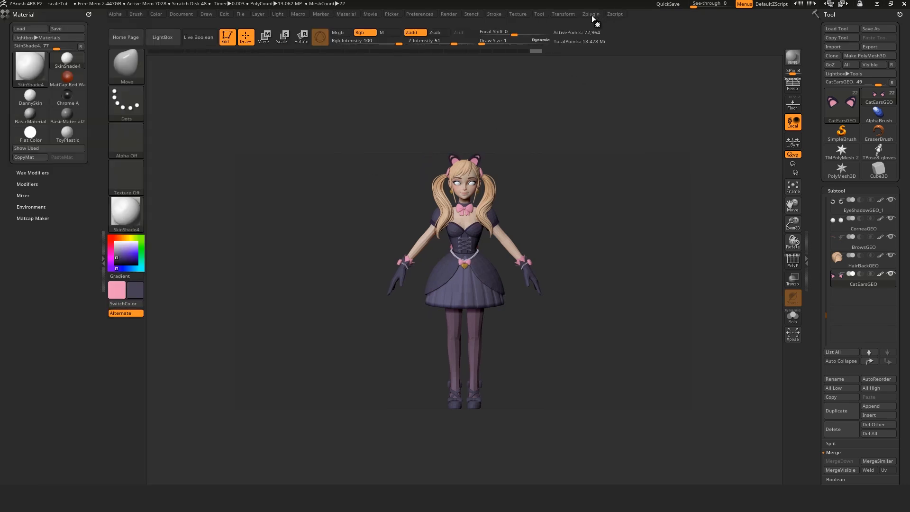
- Show the Zplugin palette listing the installed plugins
click(590, 14)
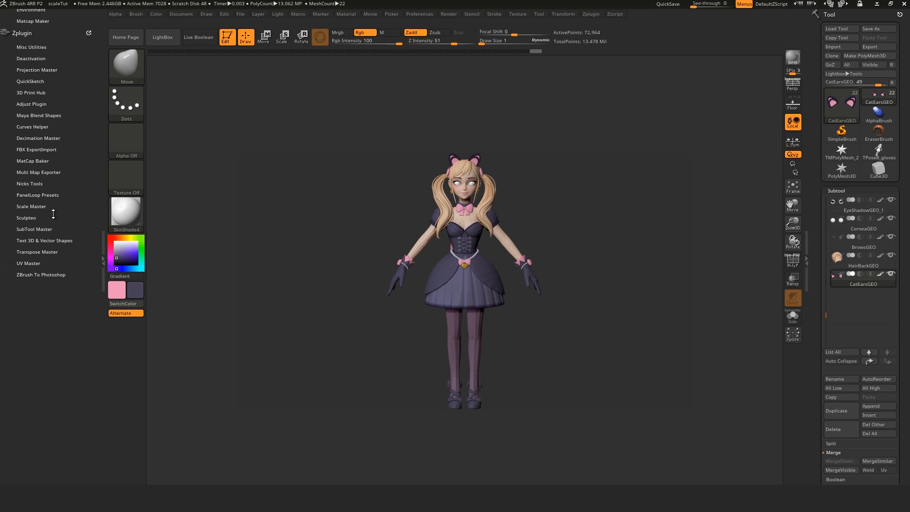
- Expand the Scale Master plugin to reveal its scene scale and unit options
click(31, 206)
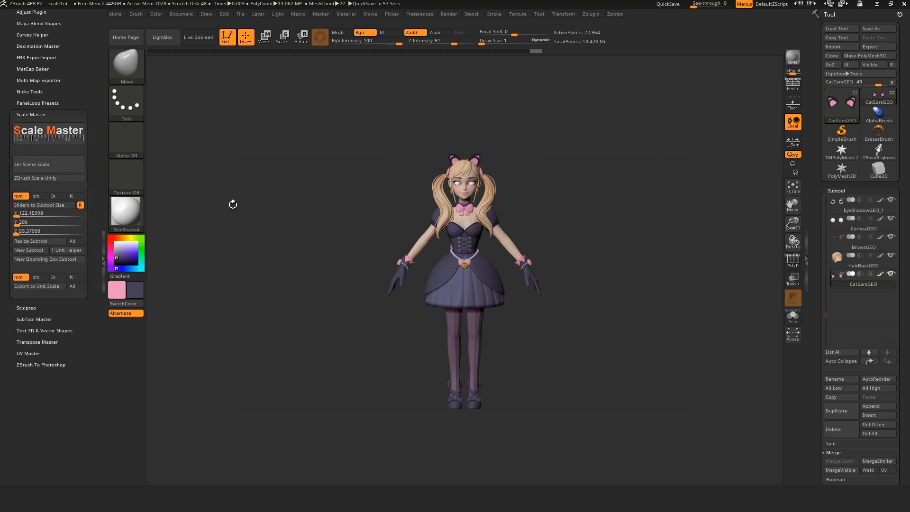
mouse_move(48, 259)
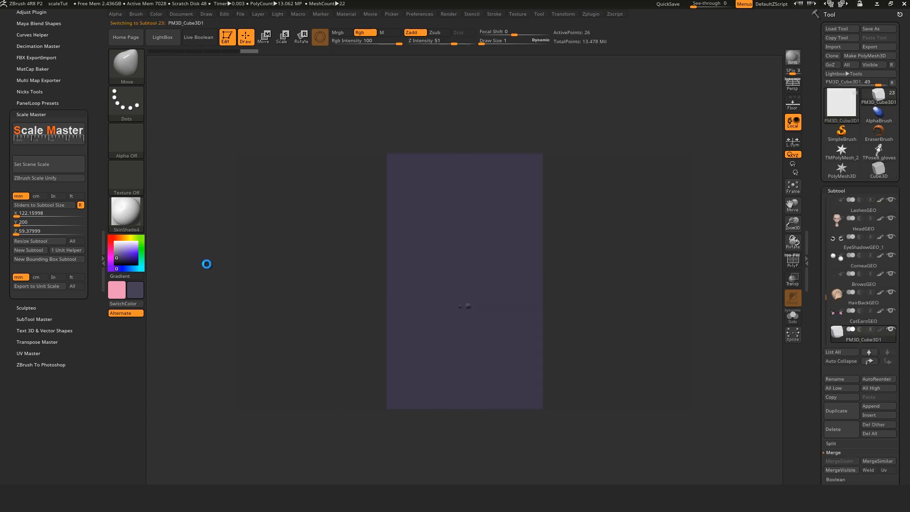
- Measure the bounding box and choose the 122.1 × 200 × 59.38 cm scene scale
click(31, 164)
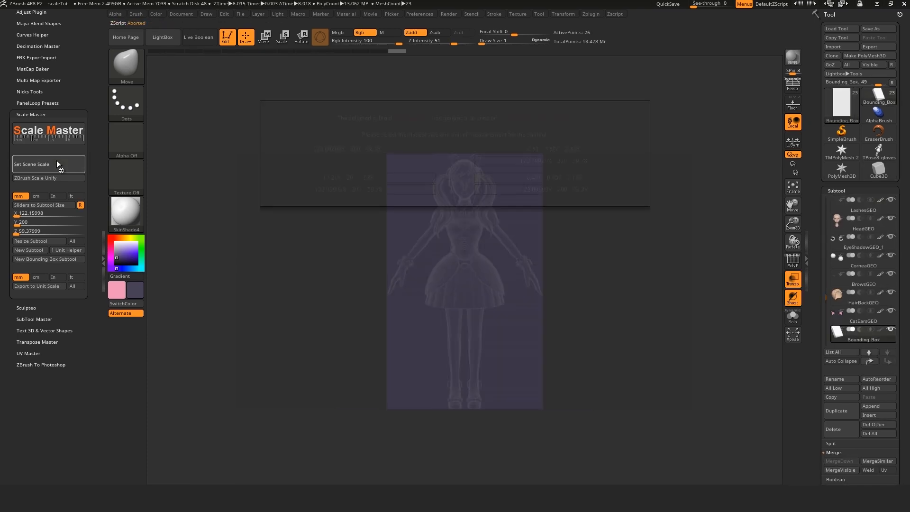
click(30, 164)
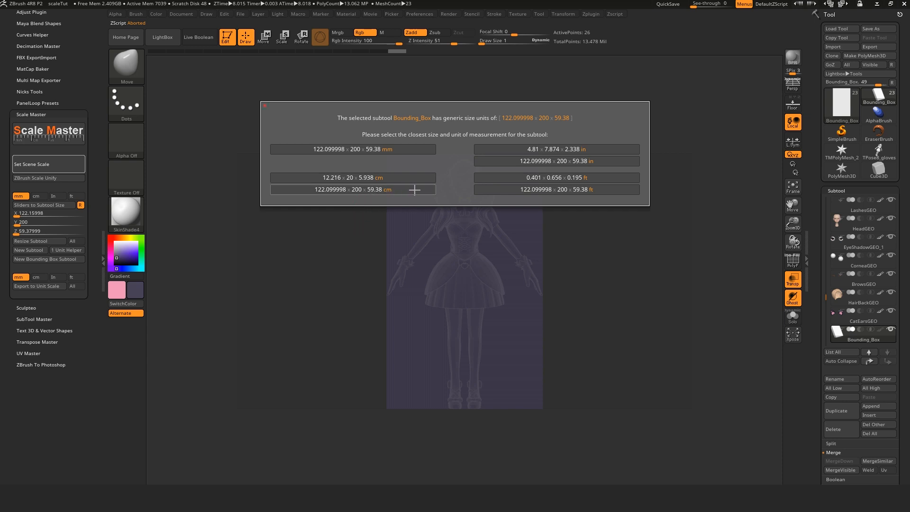
click(352, 189)
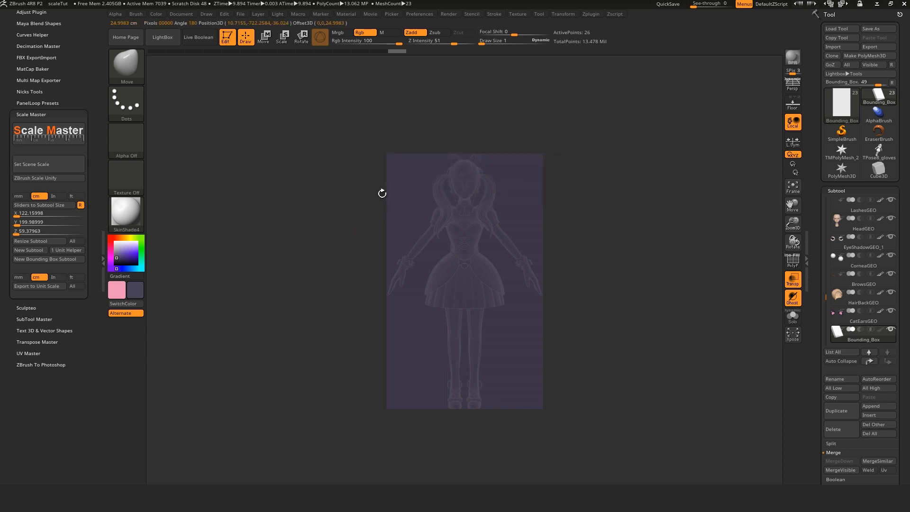
- Resize all subtools so the bounding box is 150 cm tall (about 91.6 × 150 × 44.5)
click(48, 222)
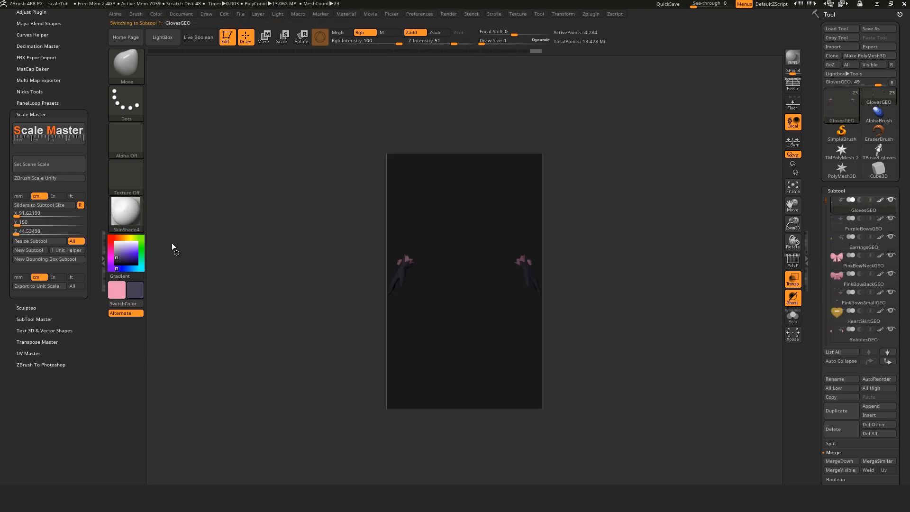
click(864, 228)
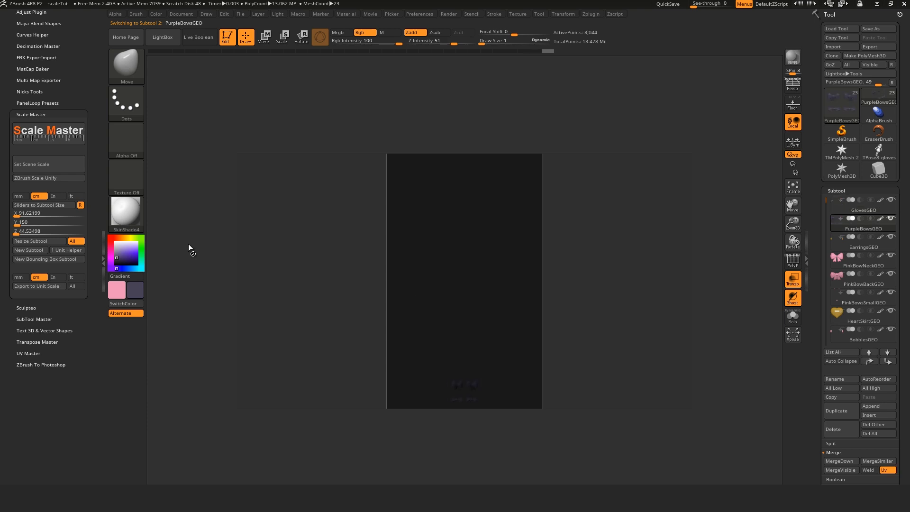
click(863, 246)
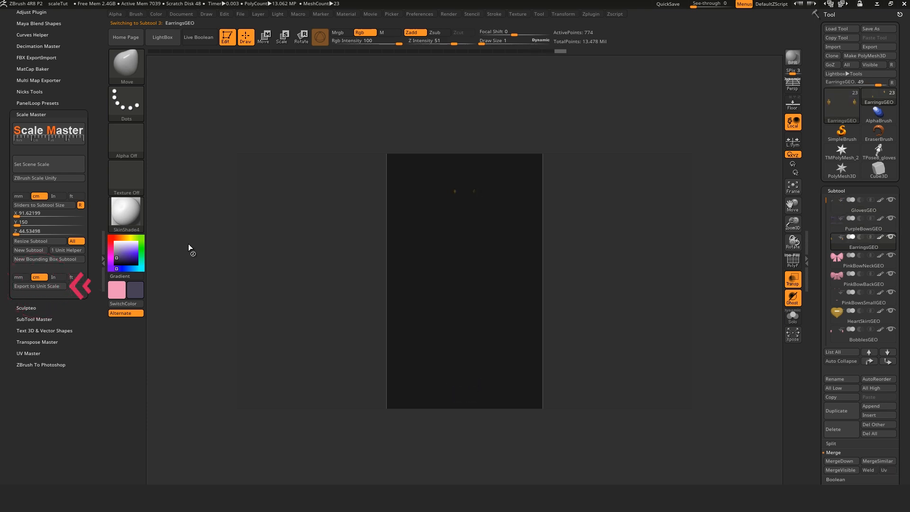
click(864, 273)
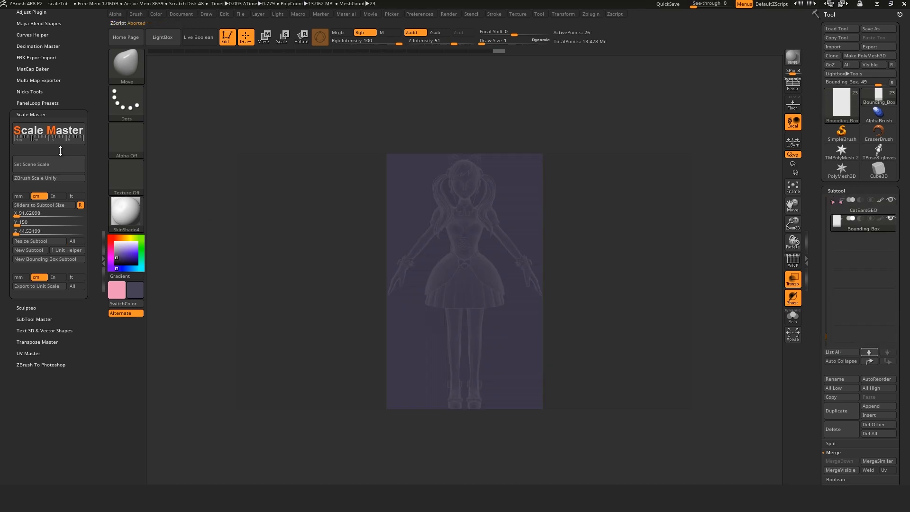
- Remeasure the bounding box to confirm its 91.62 × 150 × 44.53 cm size
click(31, 165)
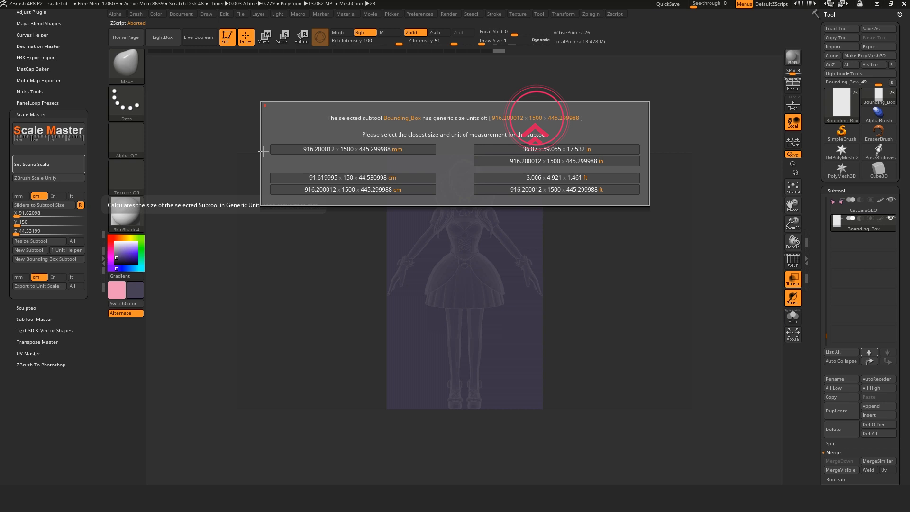
mouse_move(358, 202)
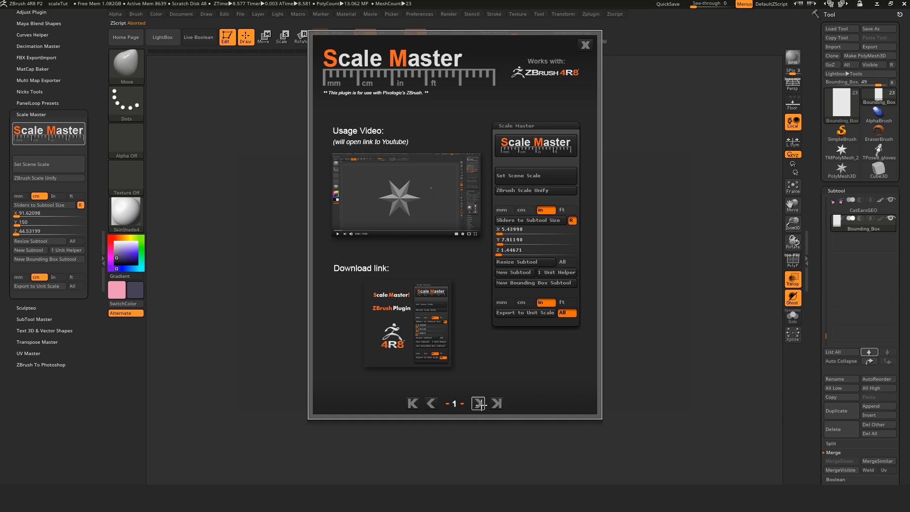
- Close the Scale Master help page to return to the rescaled character
click(478, 404)
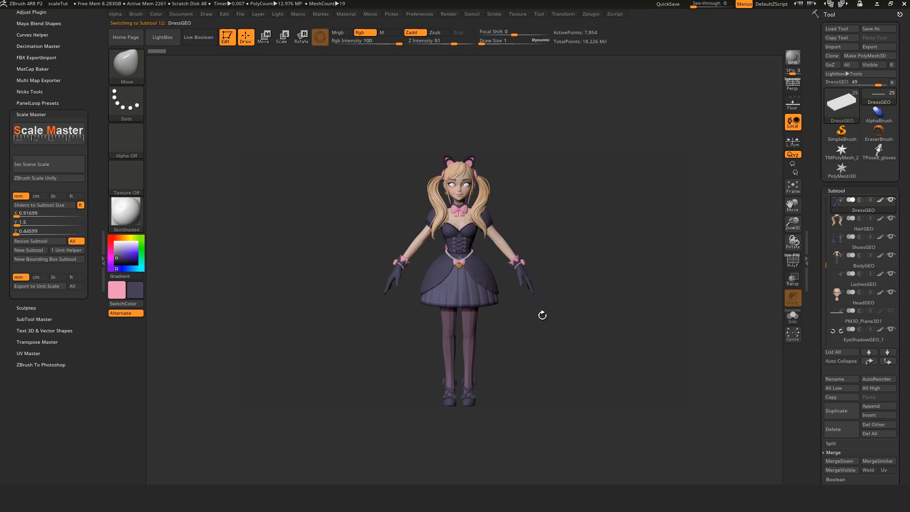
mouse_move(831, 65)
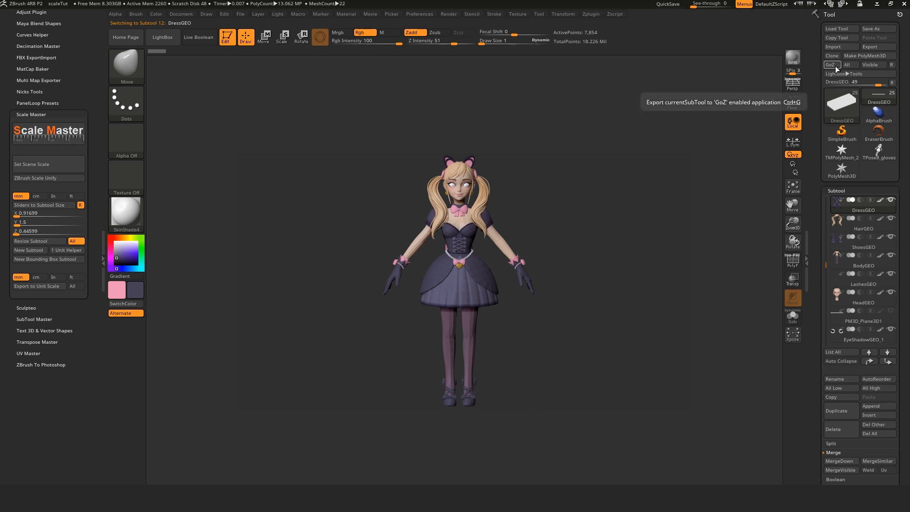